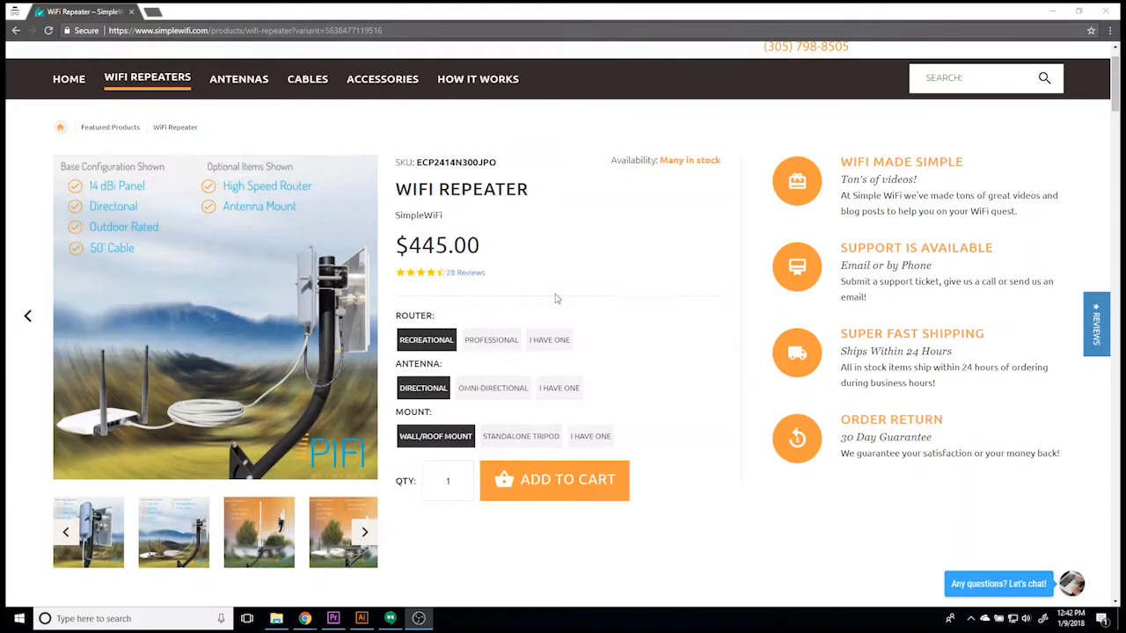
mouse_move(573, 313)
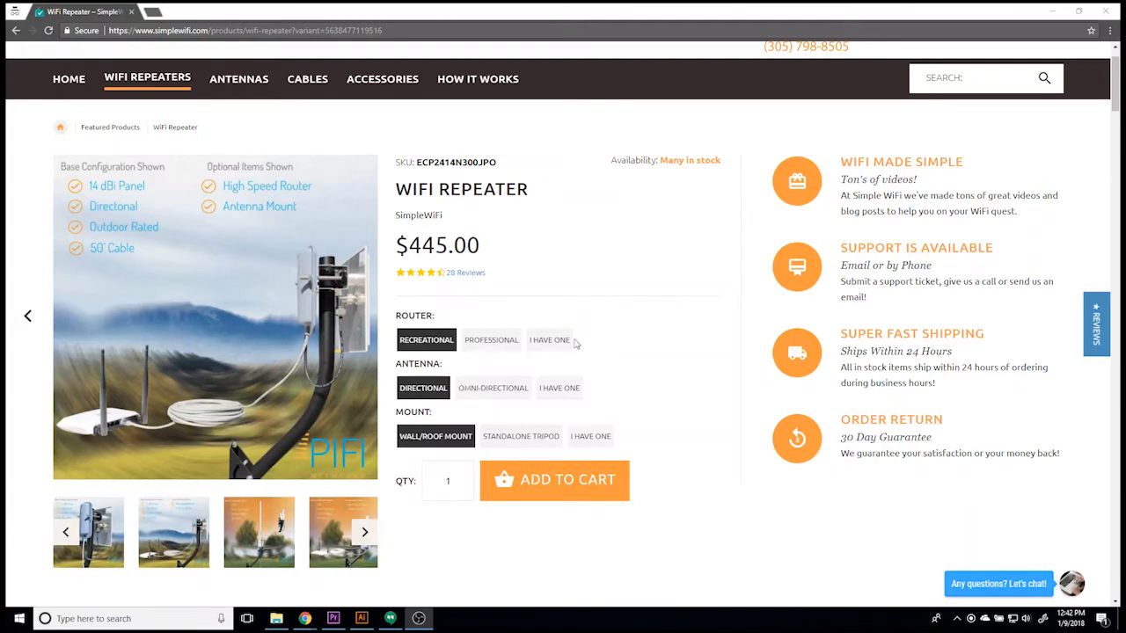
- Mark the router as I Have One, dropping the WiFi Repeater price to $300.00
left_click(549, 340)
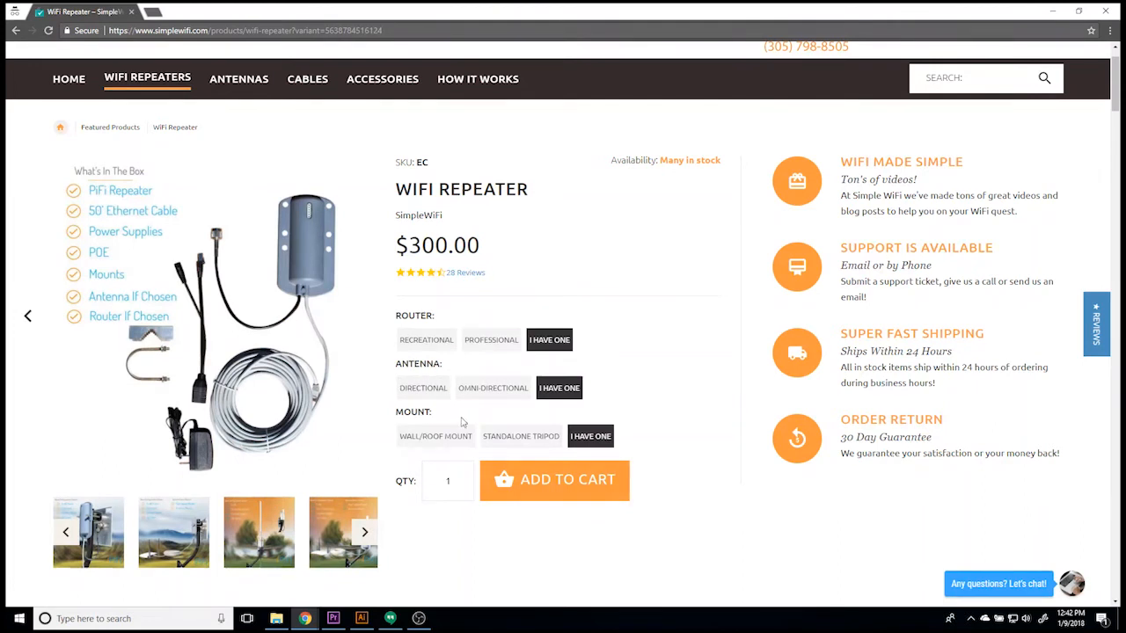
mouse_move(401, 424)
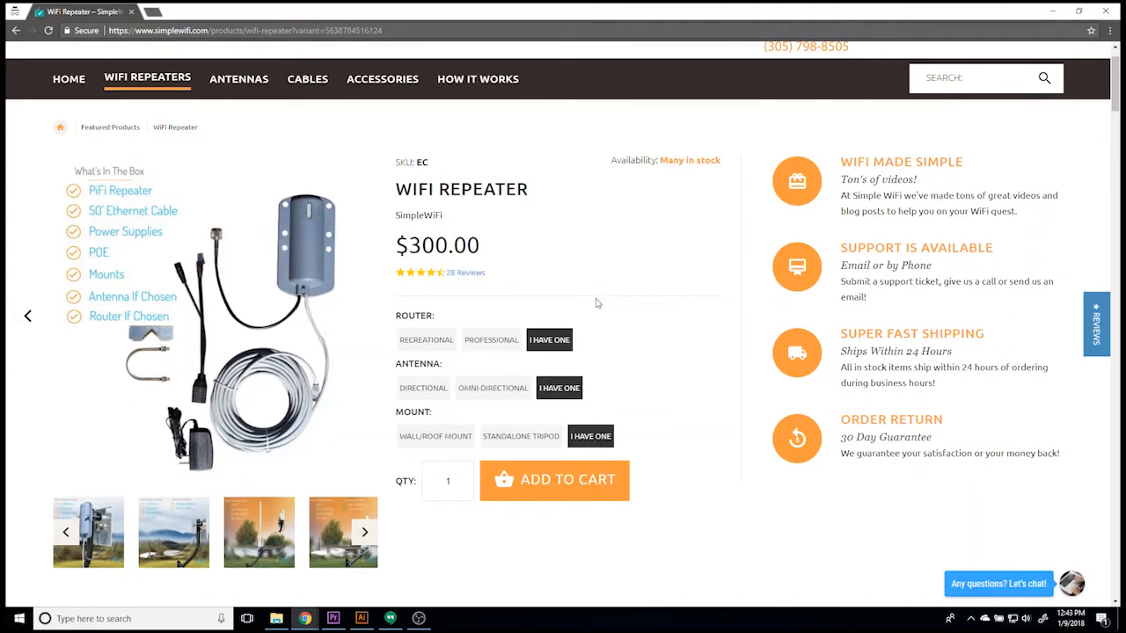
mouse_move(498, 307)
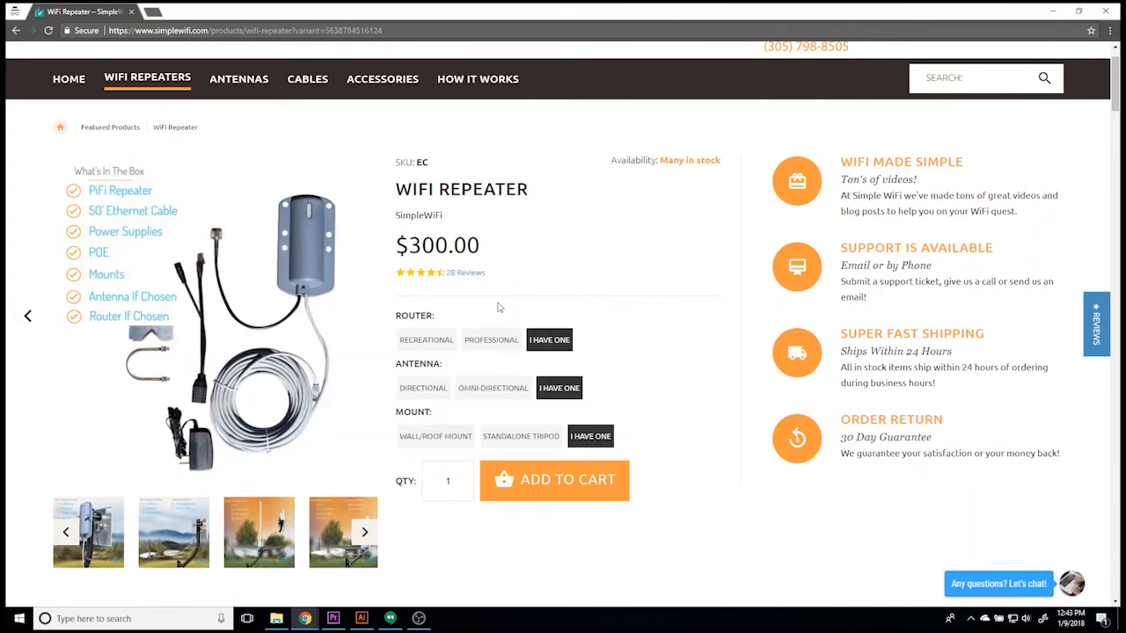
- Try the Recreational and Professional ($500.00) routers, then settle back on Recreational
left_click(425, 340)
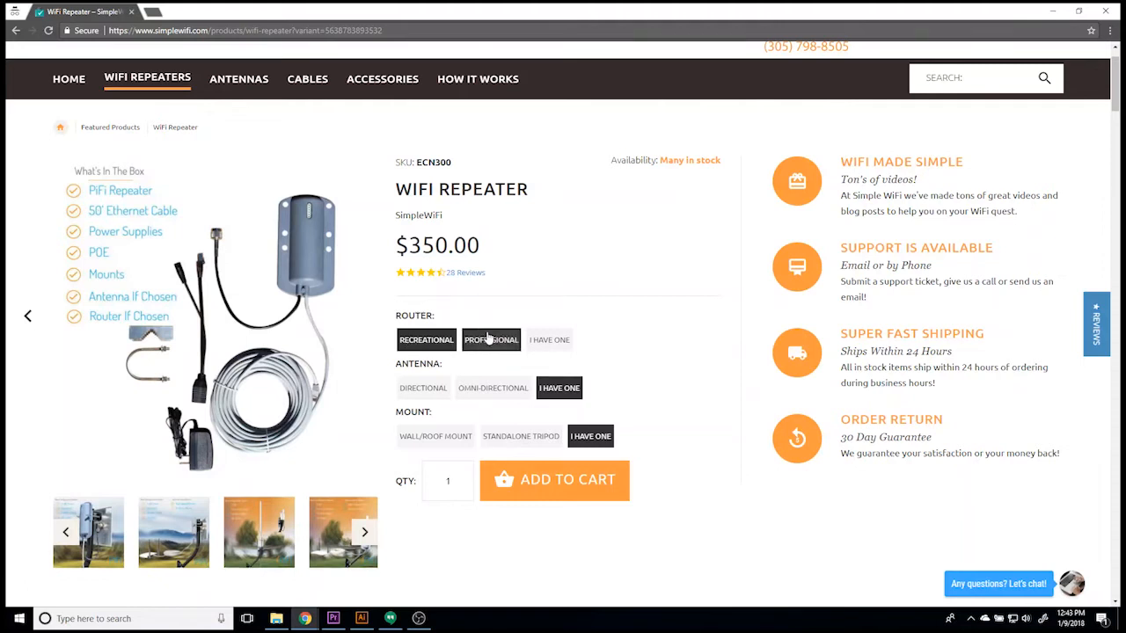
left_click(491, 340)
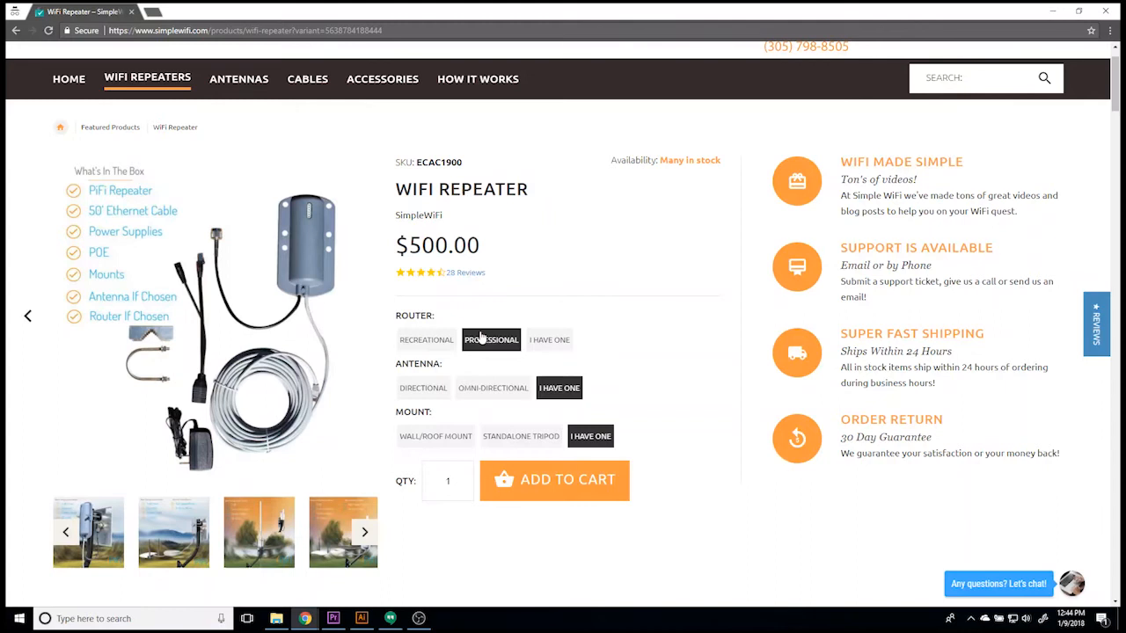
left_click(427, 340)
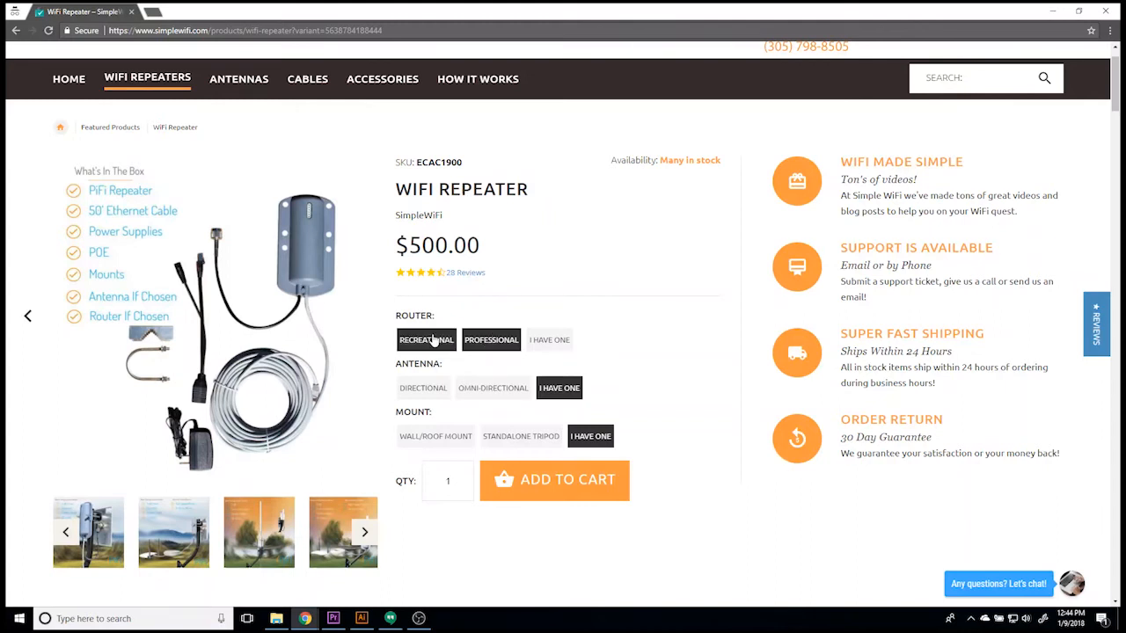
- Try Directional and Omni-Directional antennas, then mark the antenna as I Have One at $350.00
left_click(425, 340)
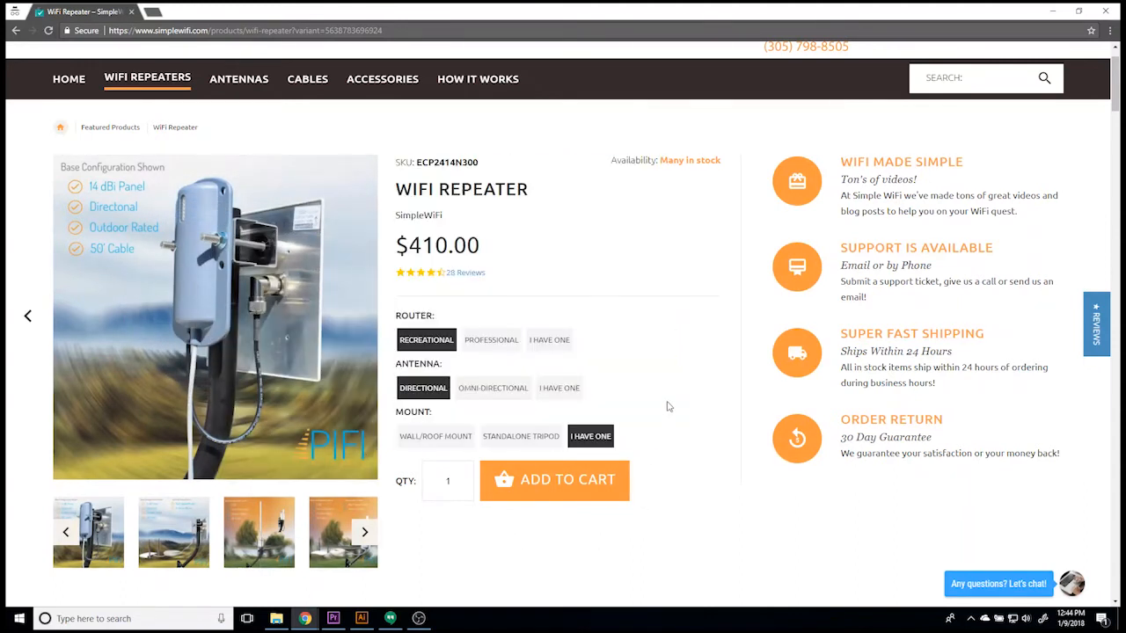
left_click(492, 388)
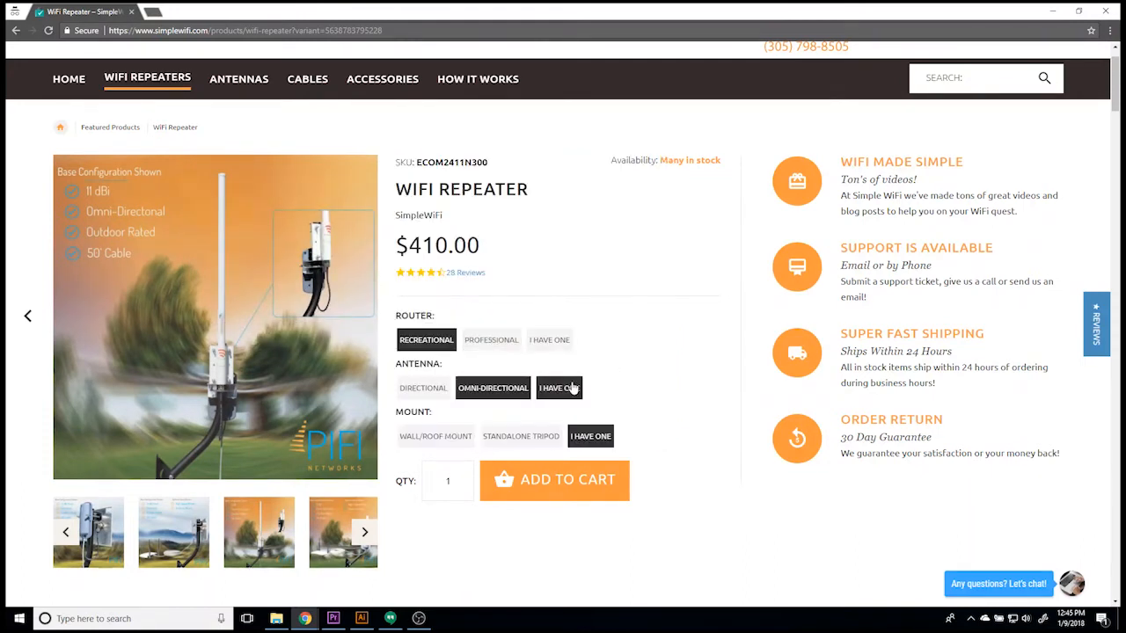
left_click(558, 388)
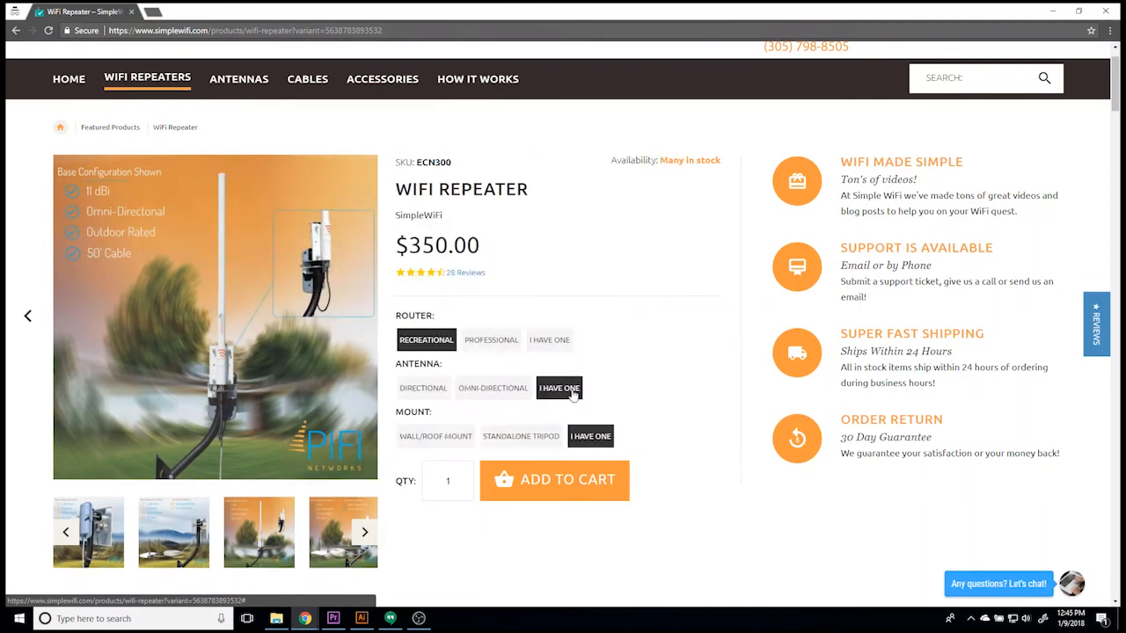
mouse_move(238, 79)
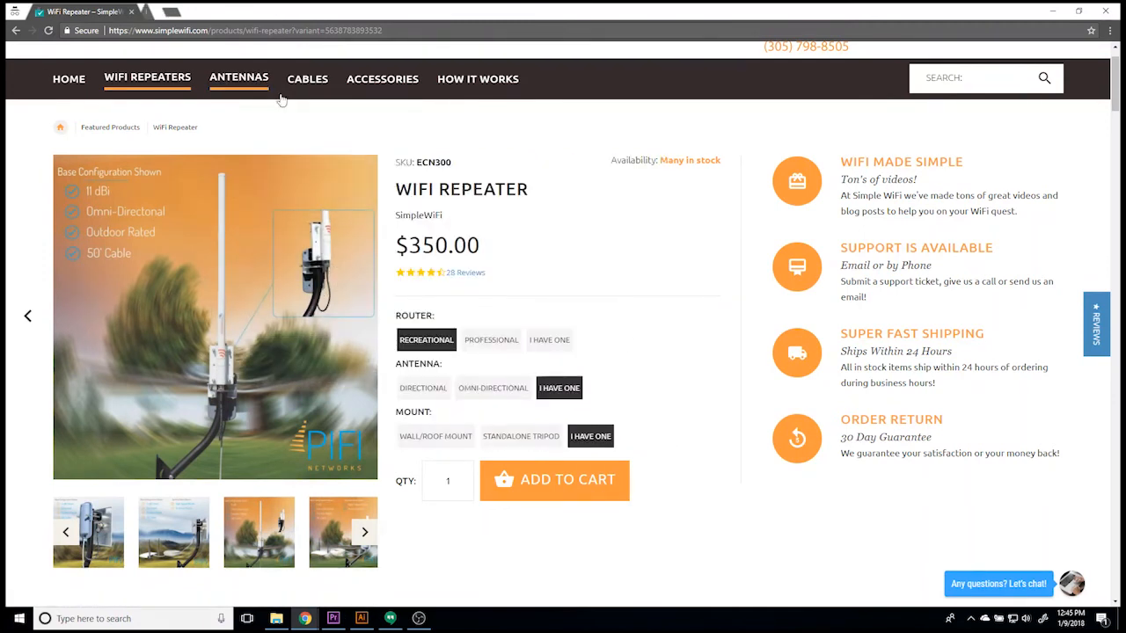
- From the Antennas catalogue, choose the Parabolic Grid with 24 dBi gain at $49.00
left_click(238, 78)
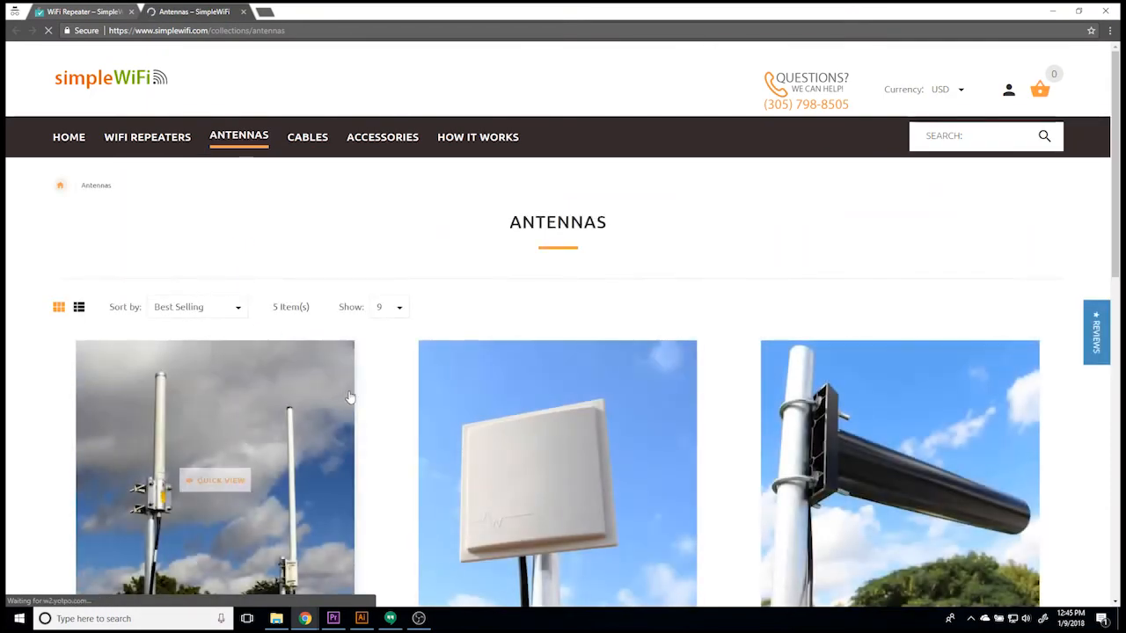
scroll("down", 3)
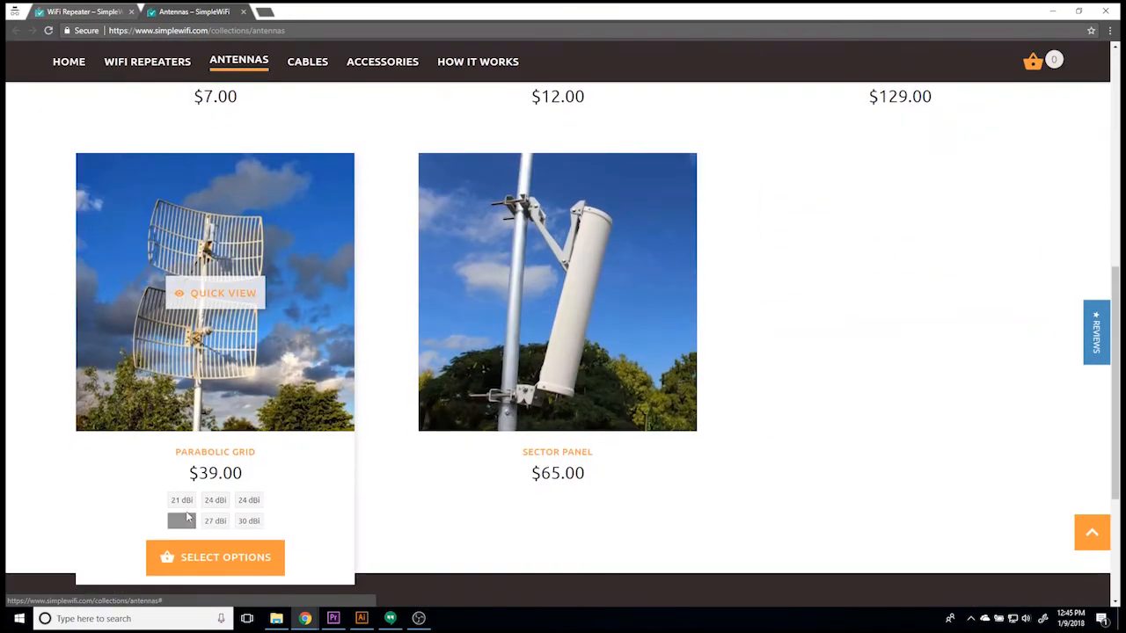
left_click(215, 292)
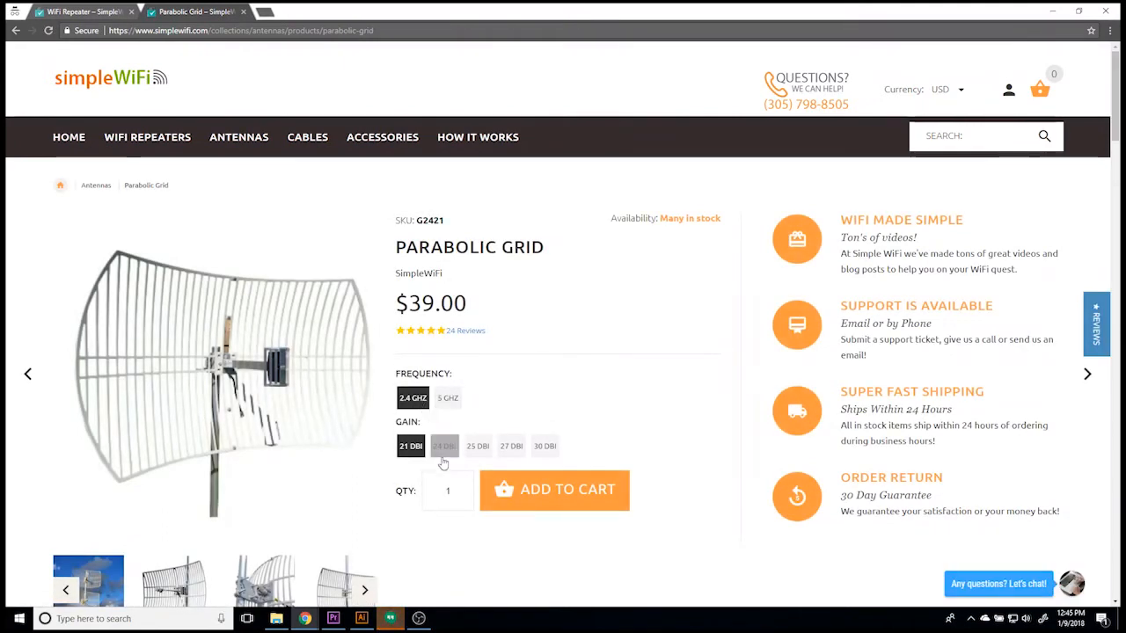
left_click(445, 446)
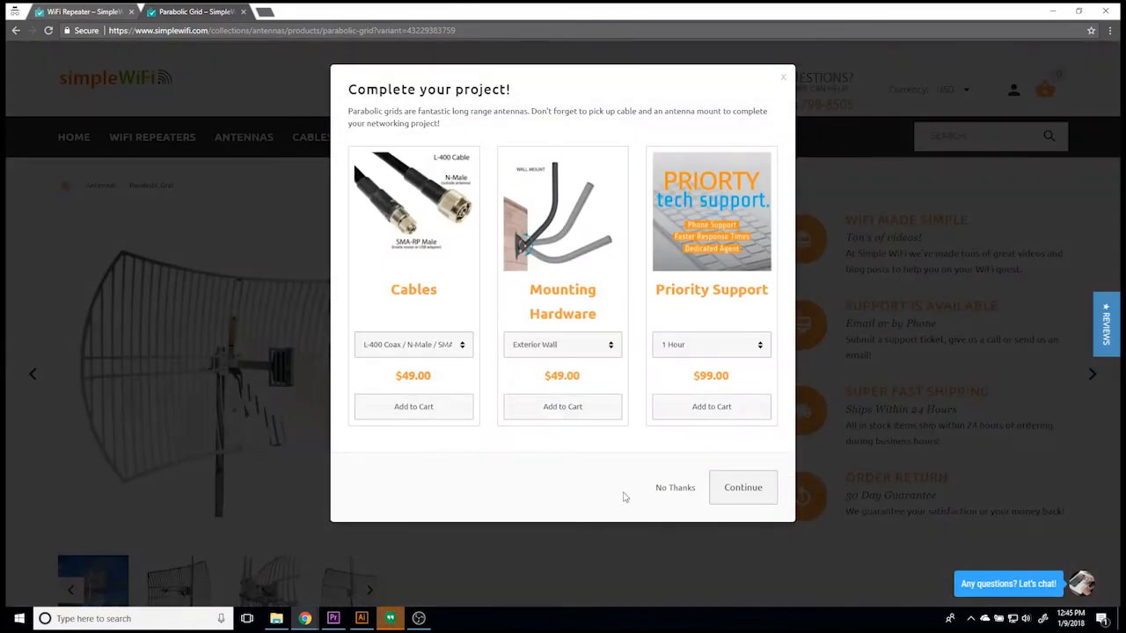
- Decline the add-on suggestions with No Thanks and return to the WiFi Repeater page
left_click(674, 488)
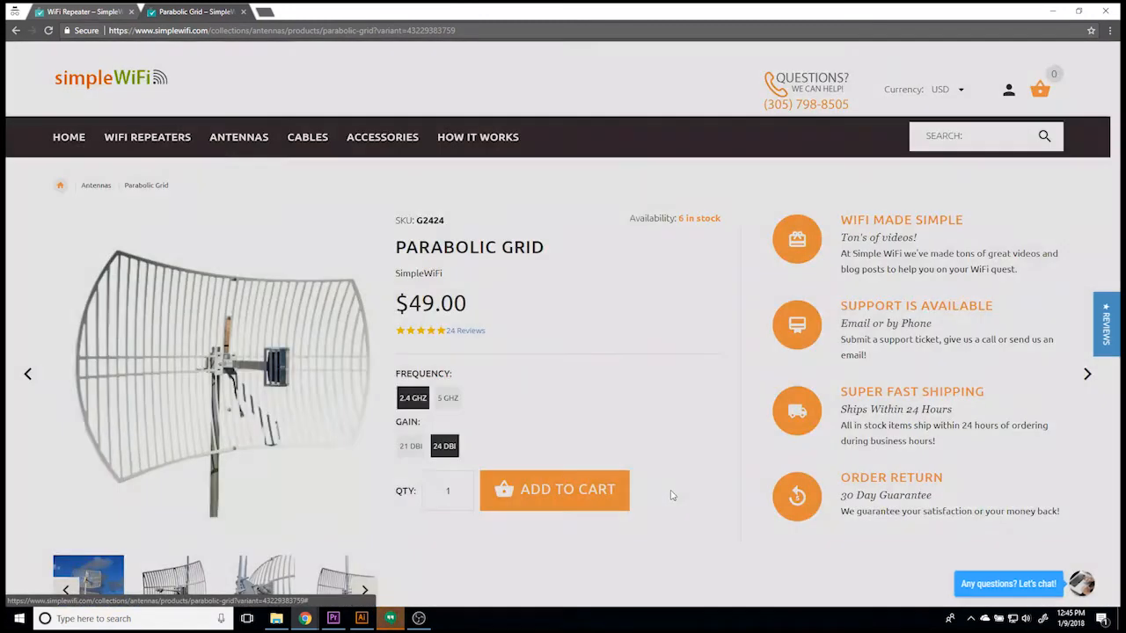
left_click(554, 489)
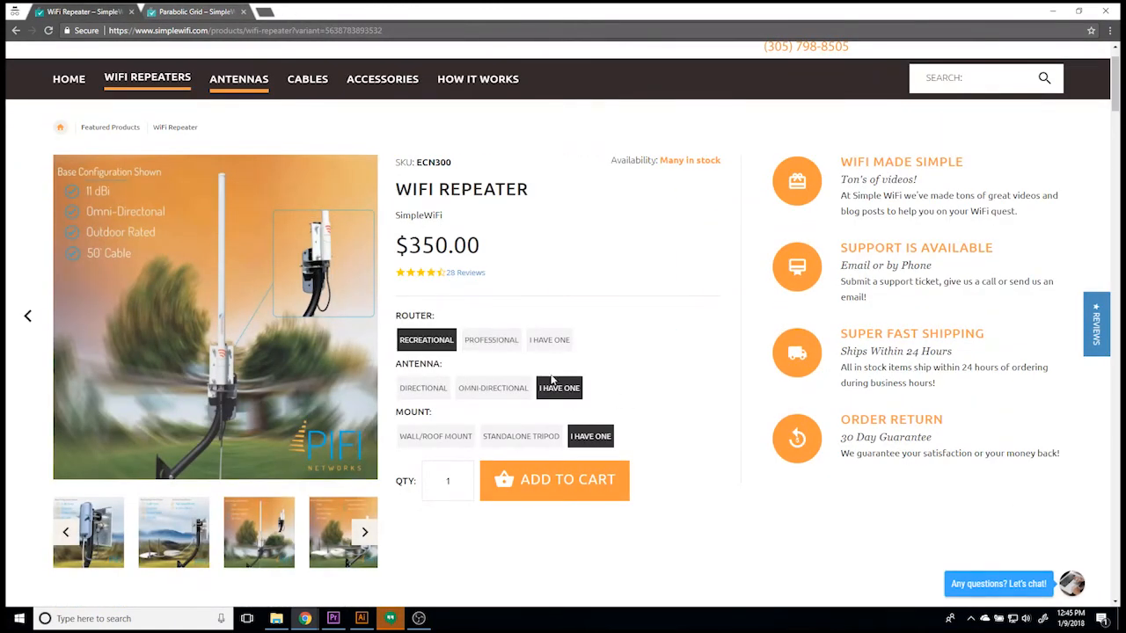
- Reselect the antenna options and browse through the WiFi Repeater product photos
left_click(423, 388)
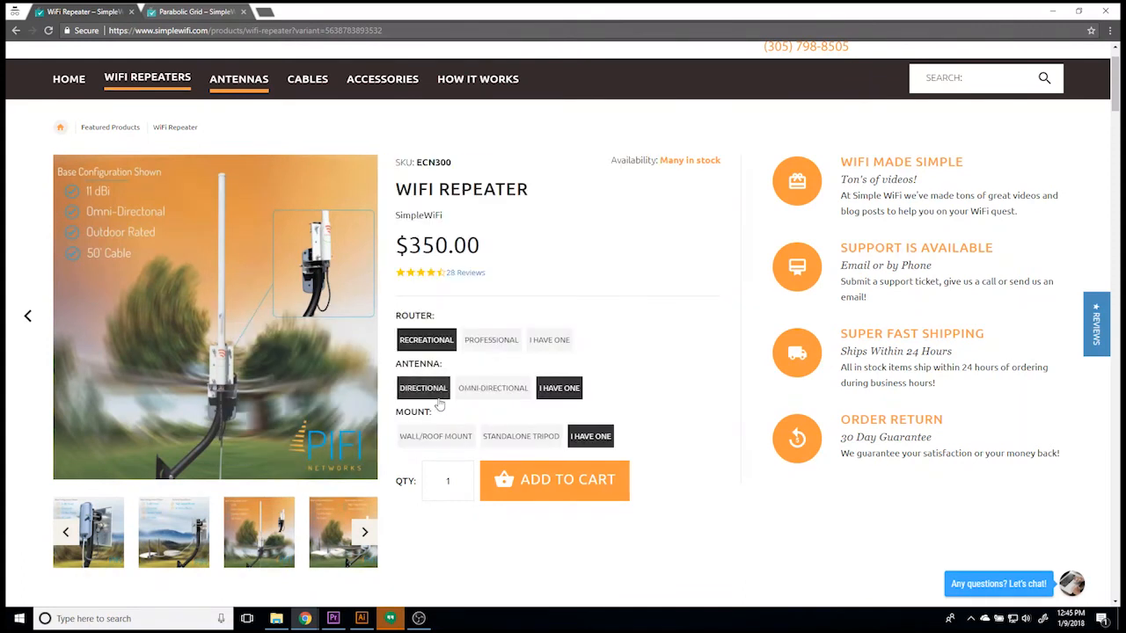
left_click(492, 388)
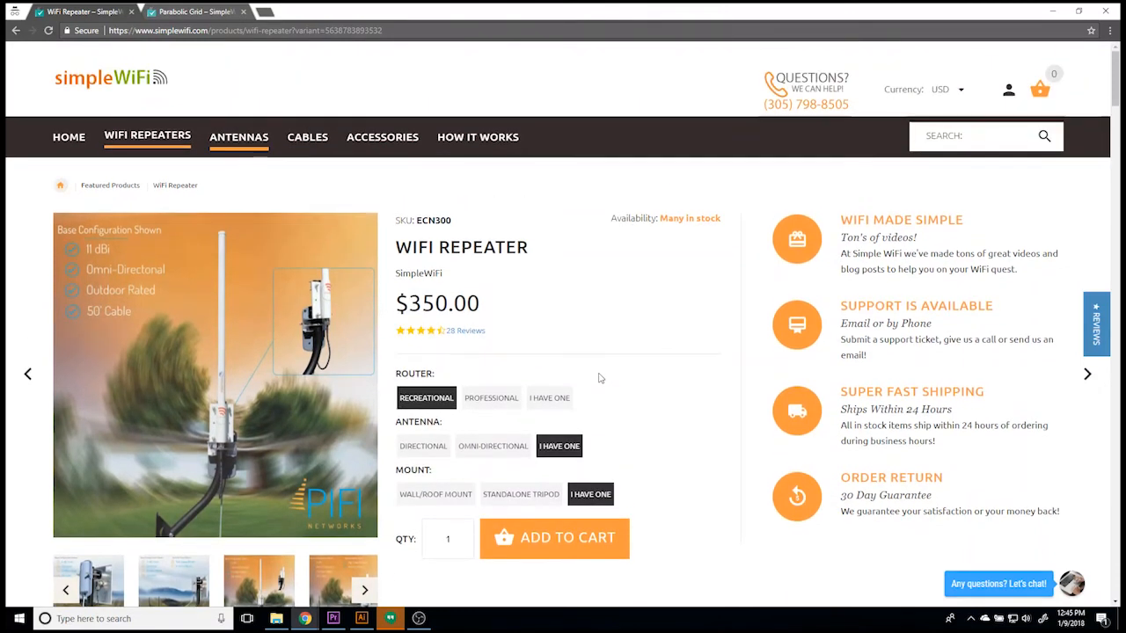
scroll("down", 3)
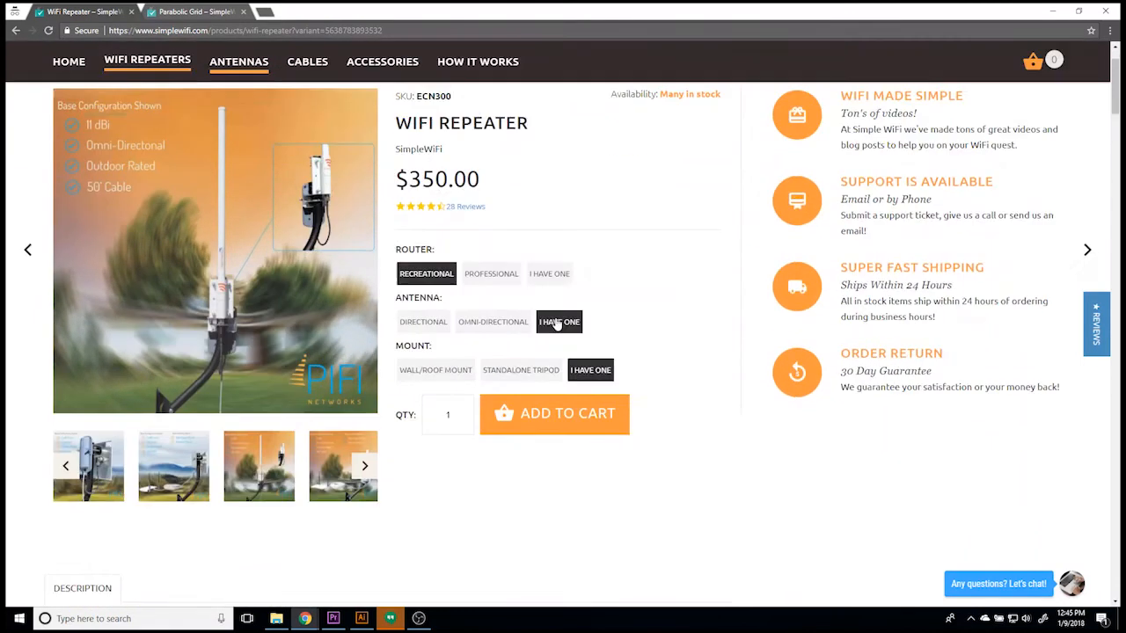
scroll("down", 3)
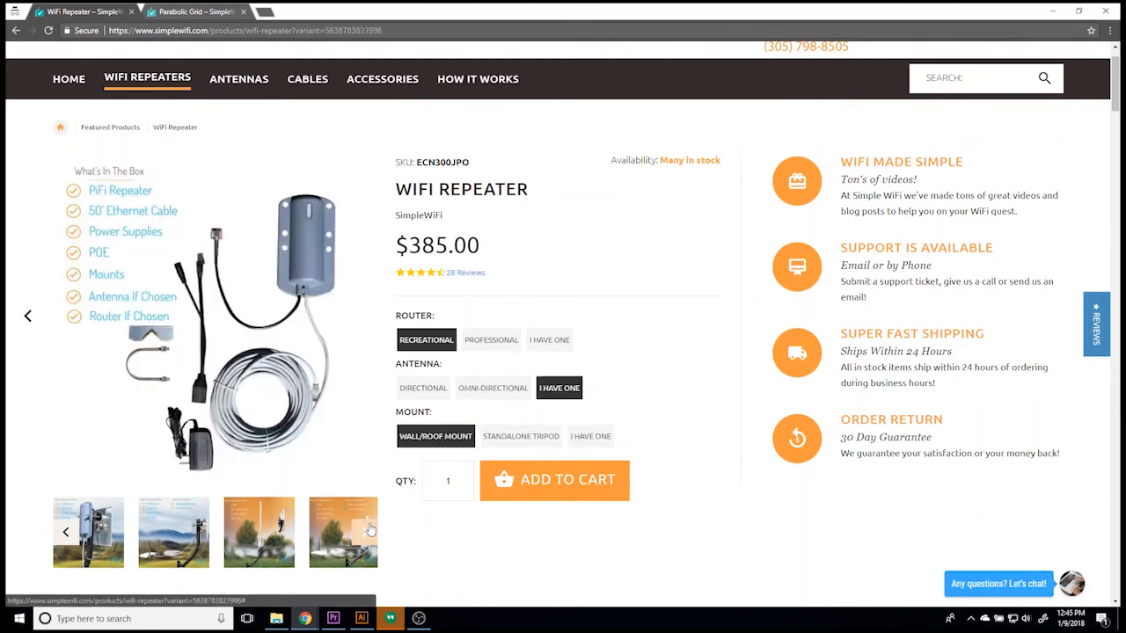
left_click(364, 532)
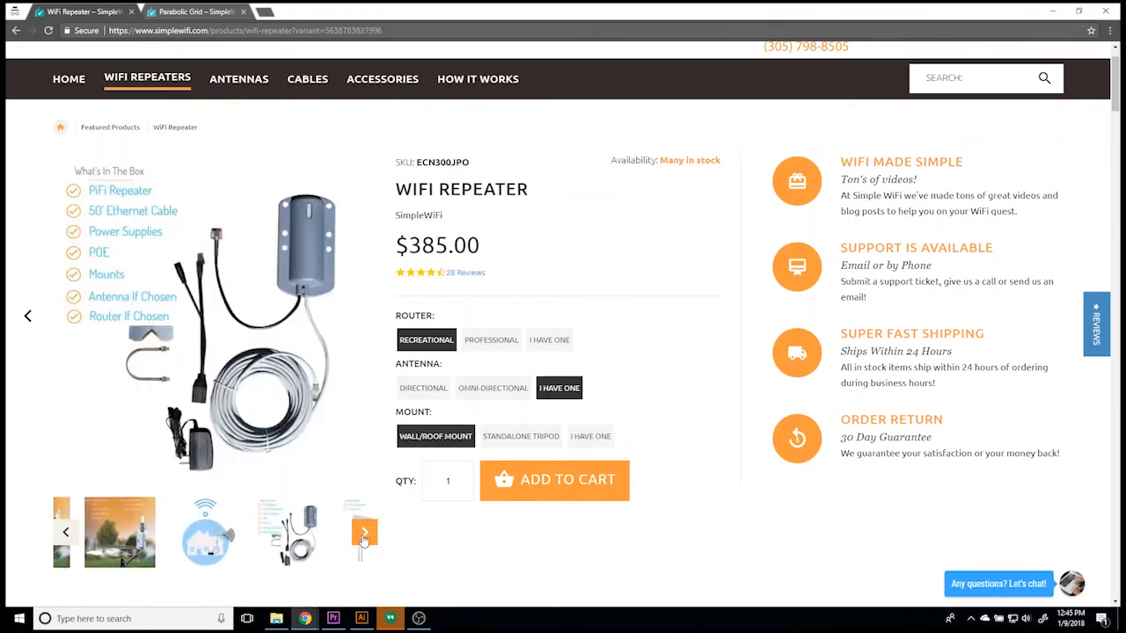
left_click(364, 532)
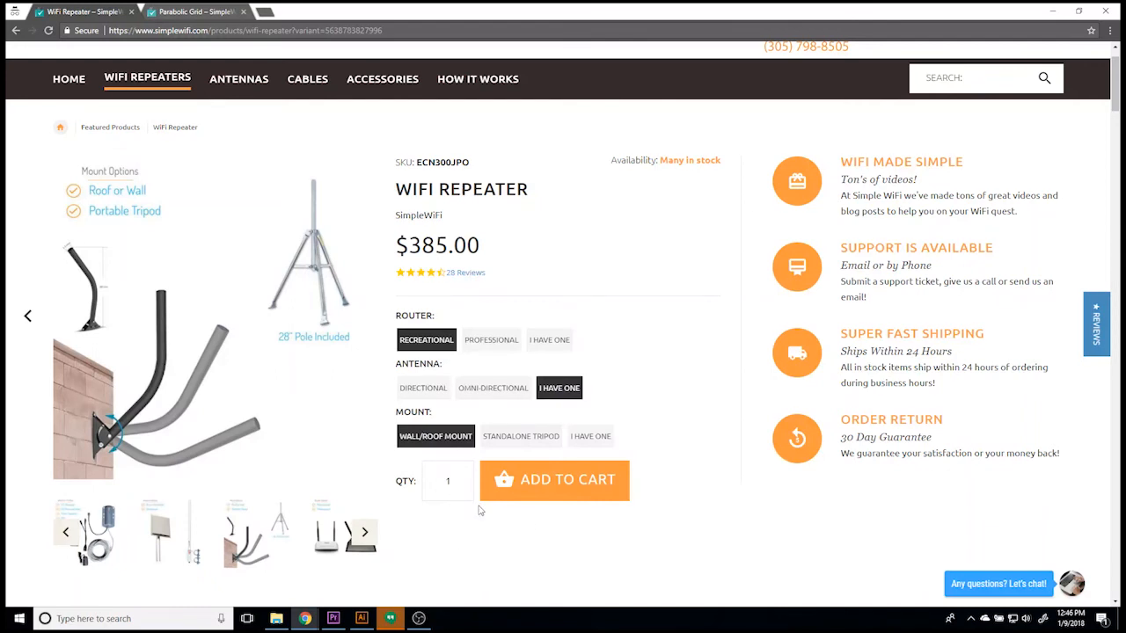
mouse_move(601, 423)
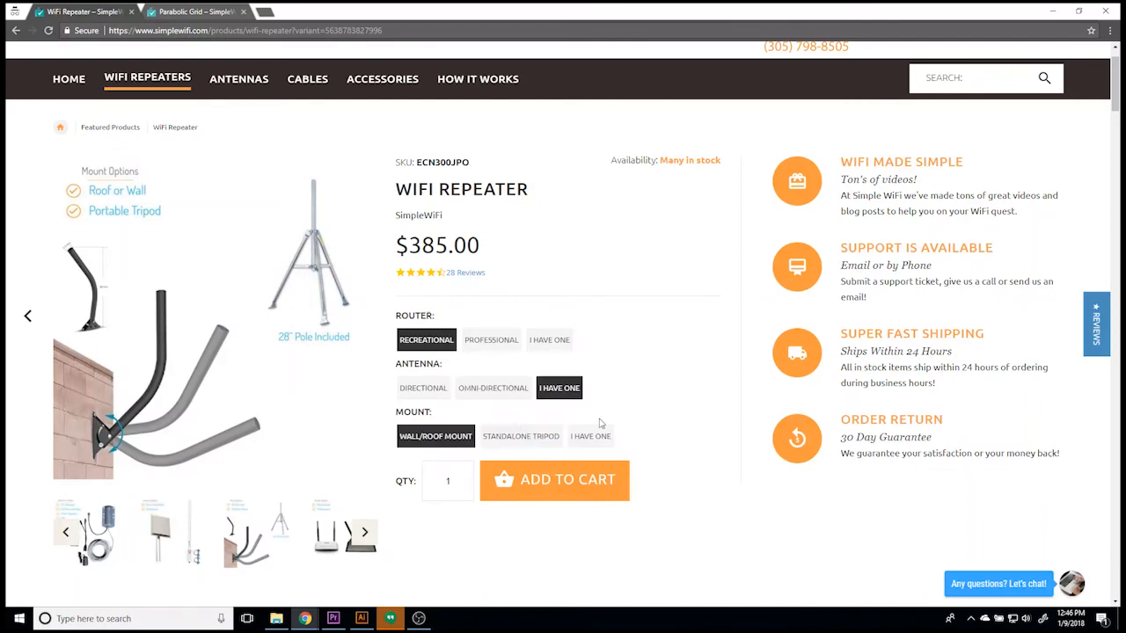
- Keep mount and antenna on I Have One, leaving the Recreational repeater at $350.00
left_click(590, 436)
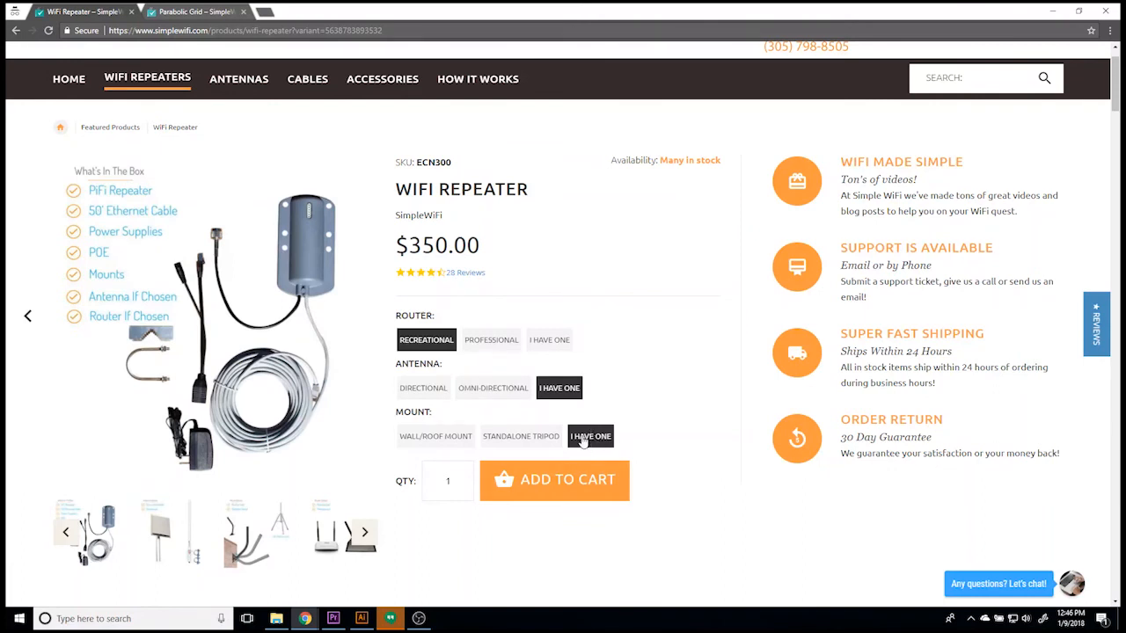
left_click(492, 388)
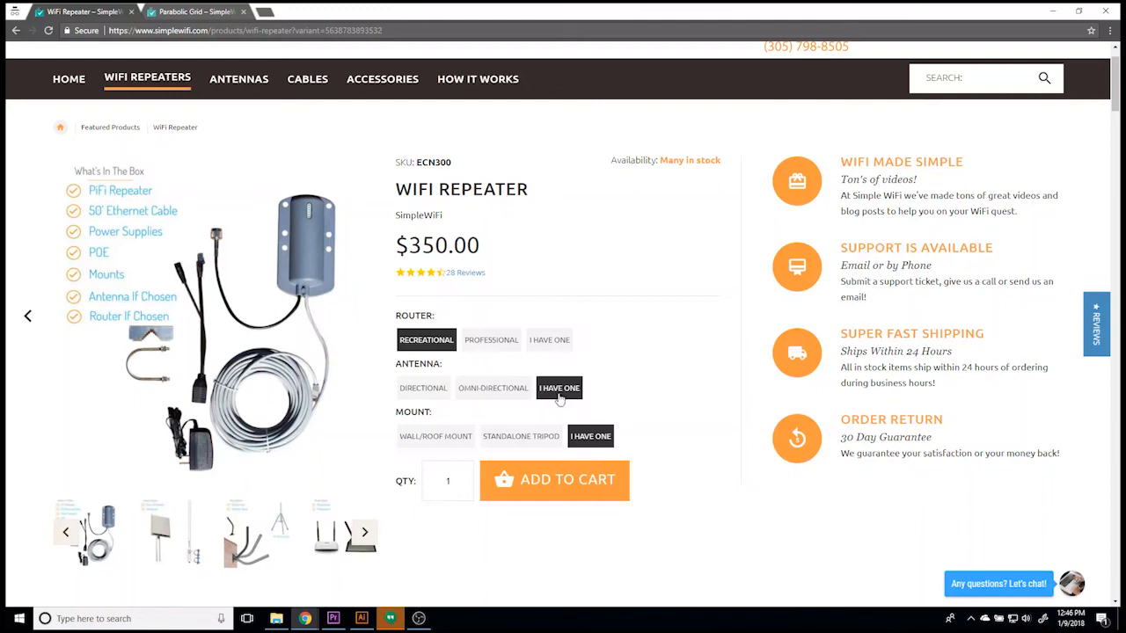
mouse_move(560, 482)
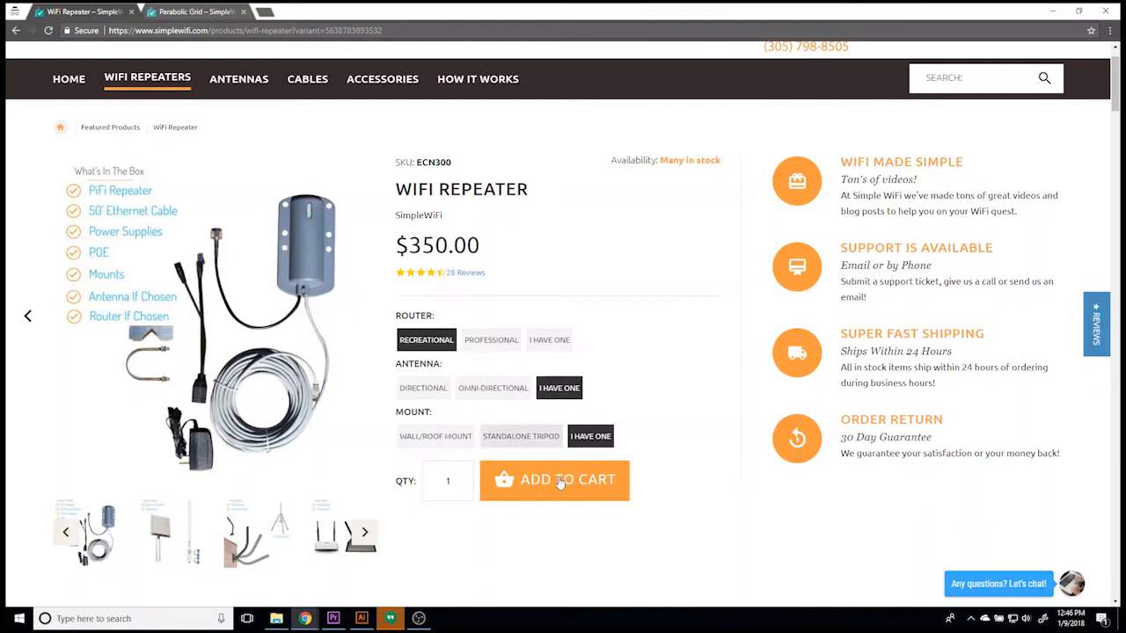
- Add the $350.00 repeater to the cart and view it alongside the $49.00 Parabolic Grid
left_click(554, 479)
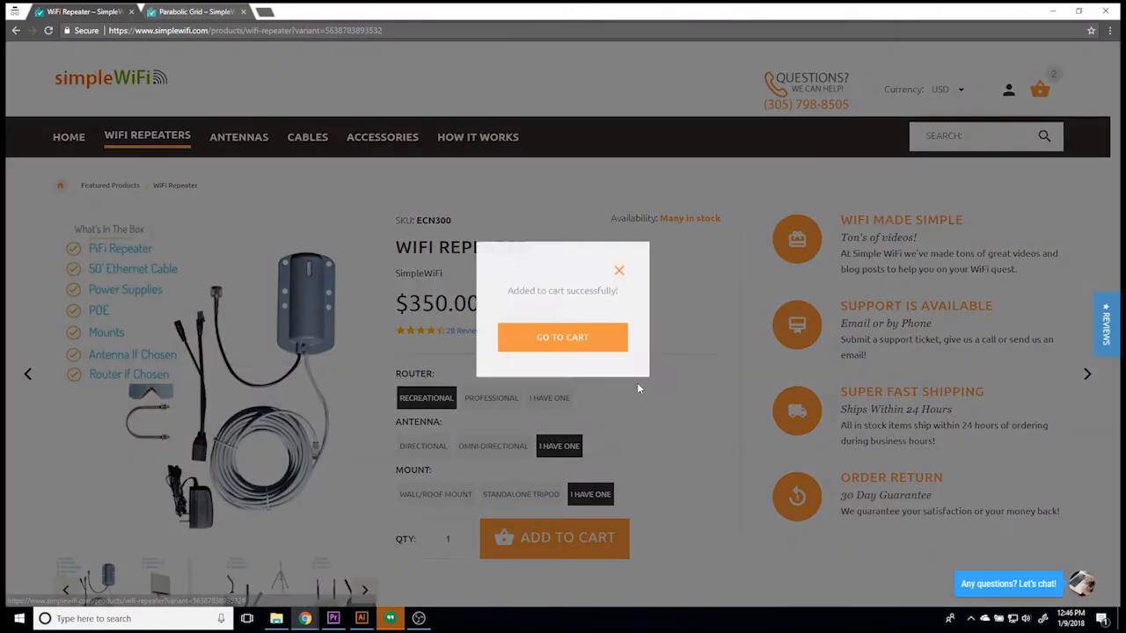
left_click(562, 337)
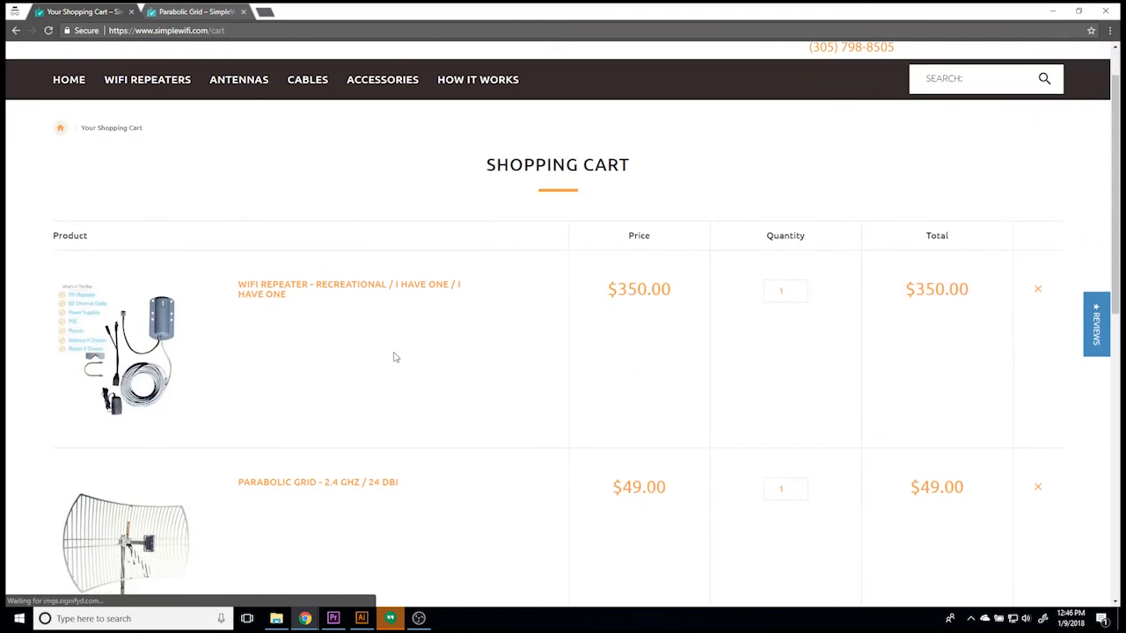
scroll("down", 3)
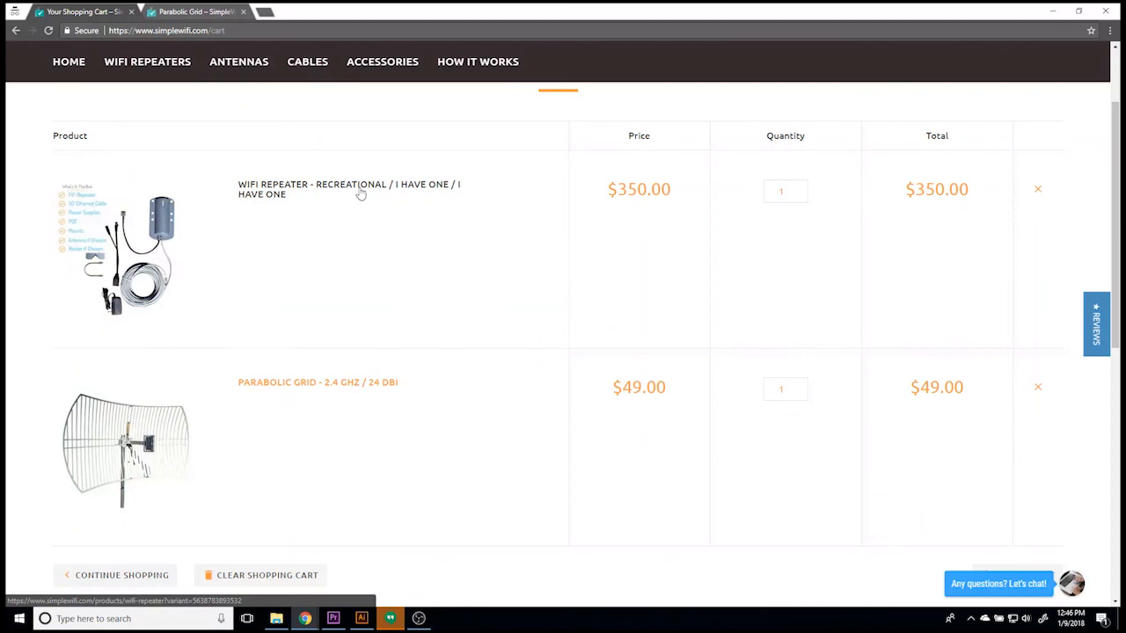
mouse_move(334, 192)
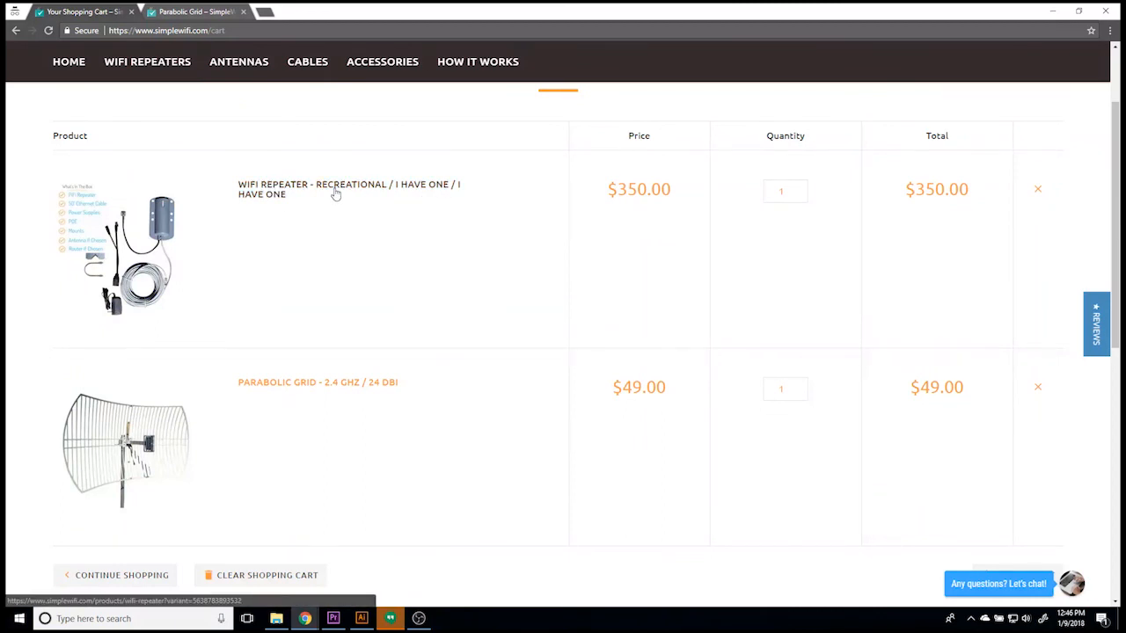
mouse_move(425, 195)
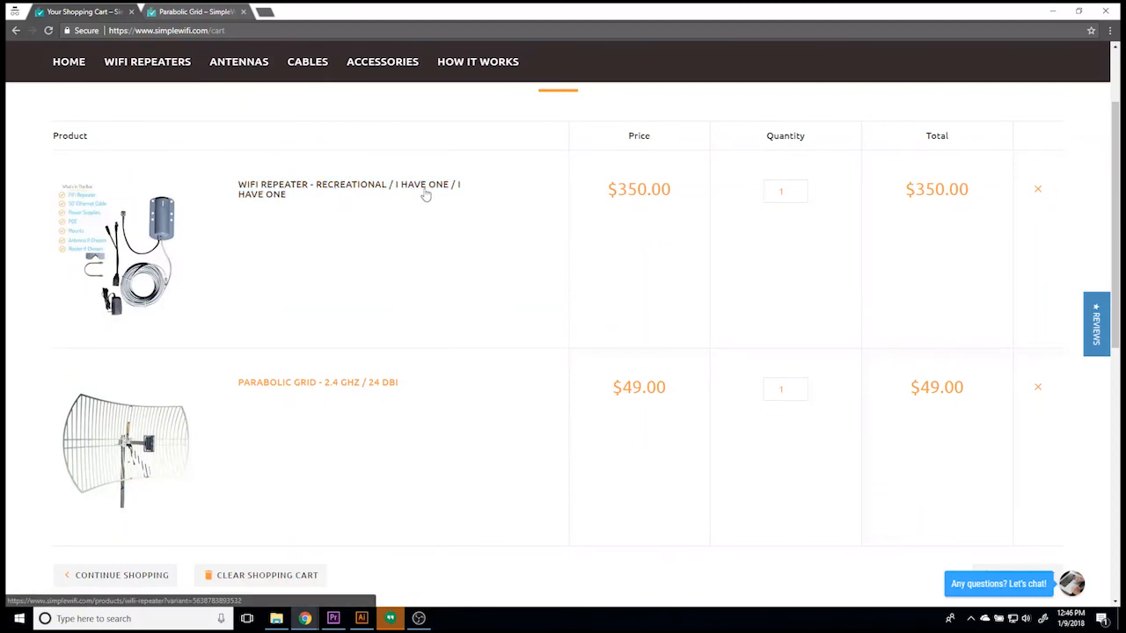
mouse_move(274, 203)
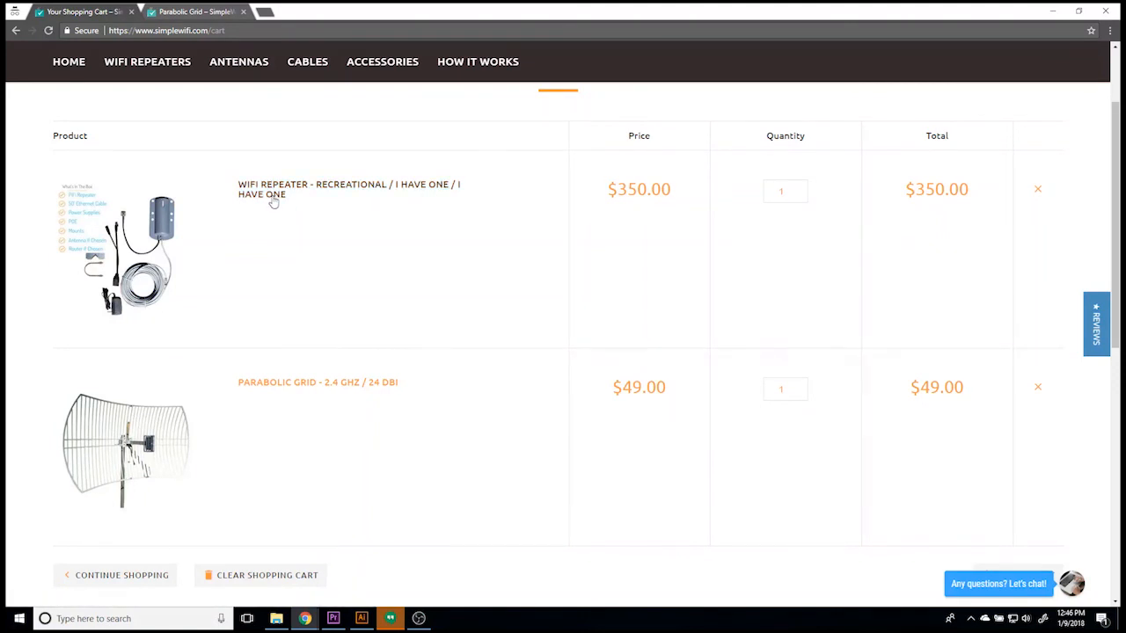
mouse_move(336, 190)
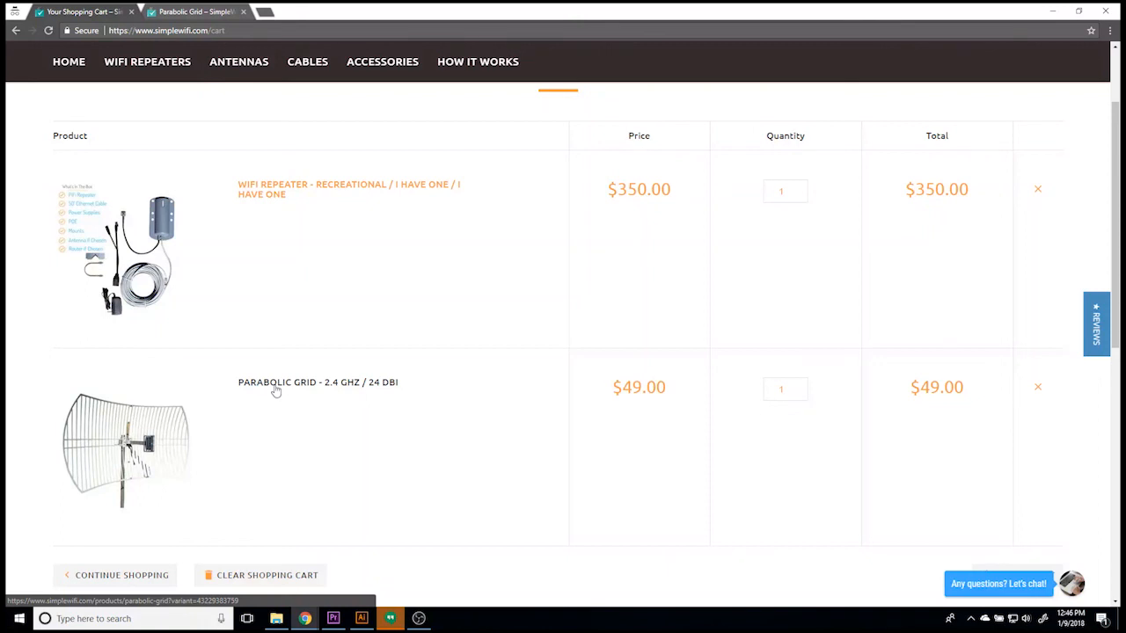
scroll("down", 3)
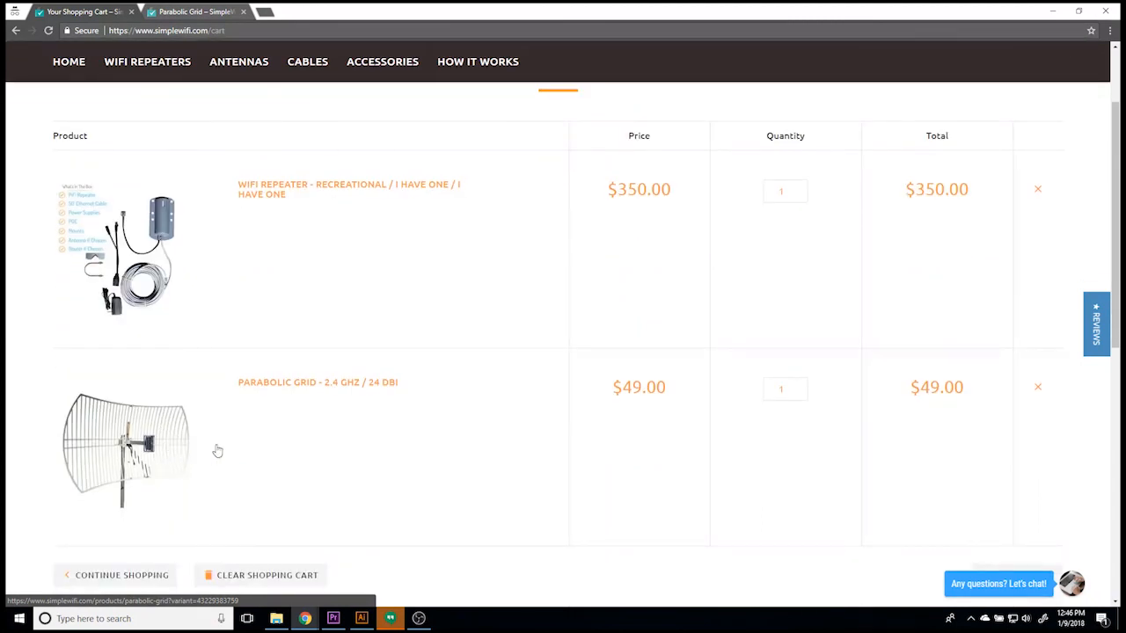
scroll("up", 3)
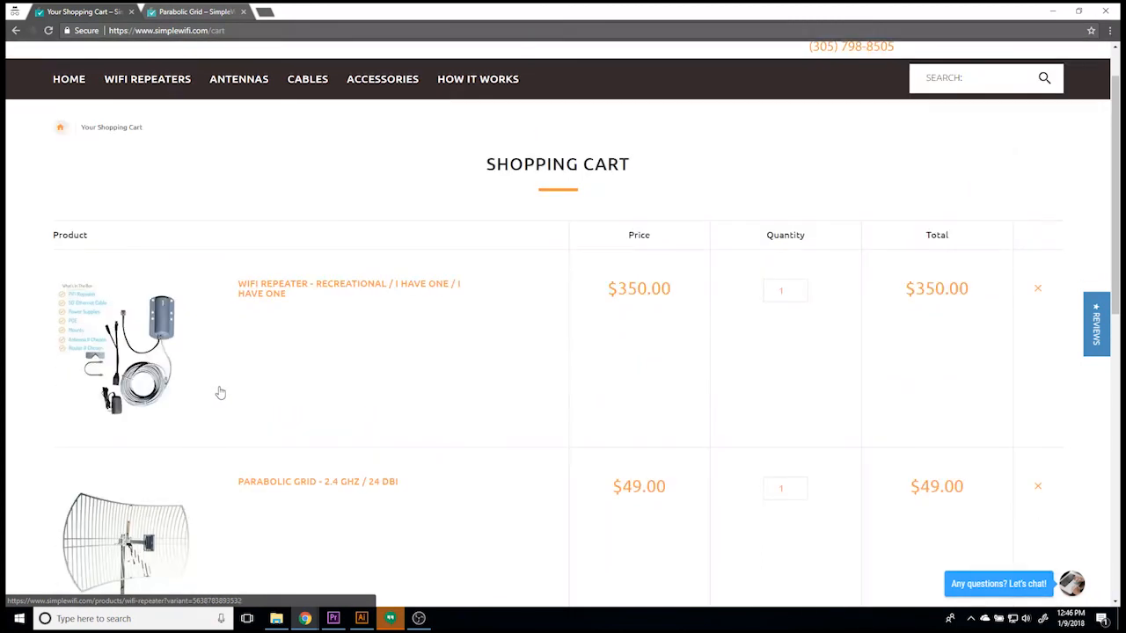
scroll("down", 3)
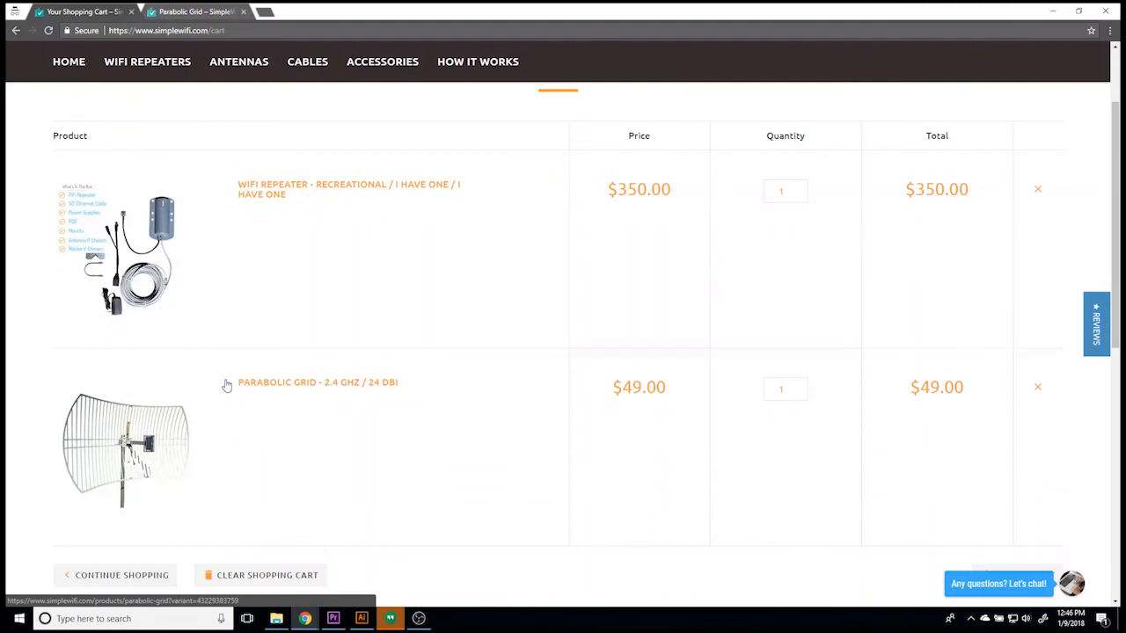